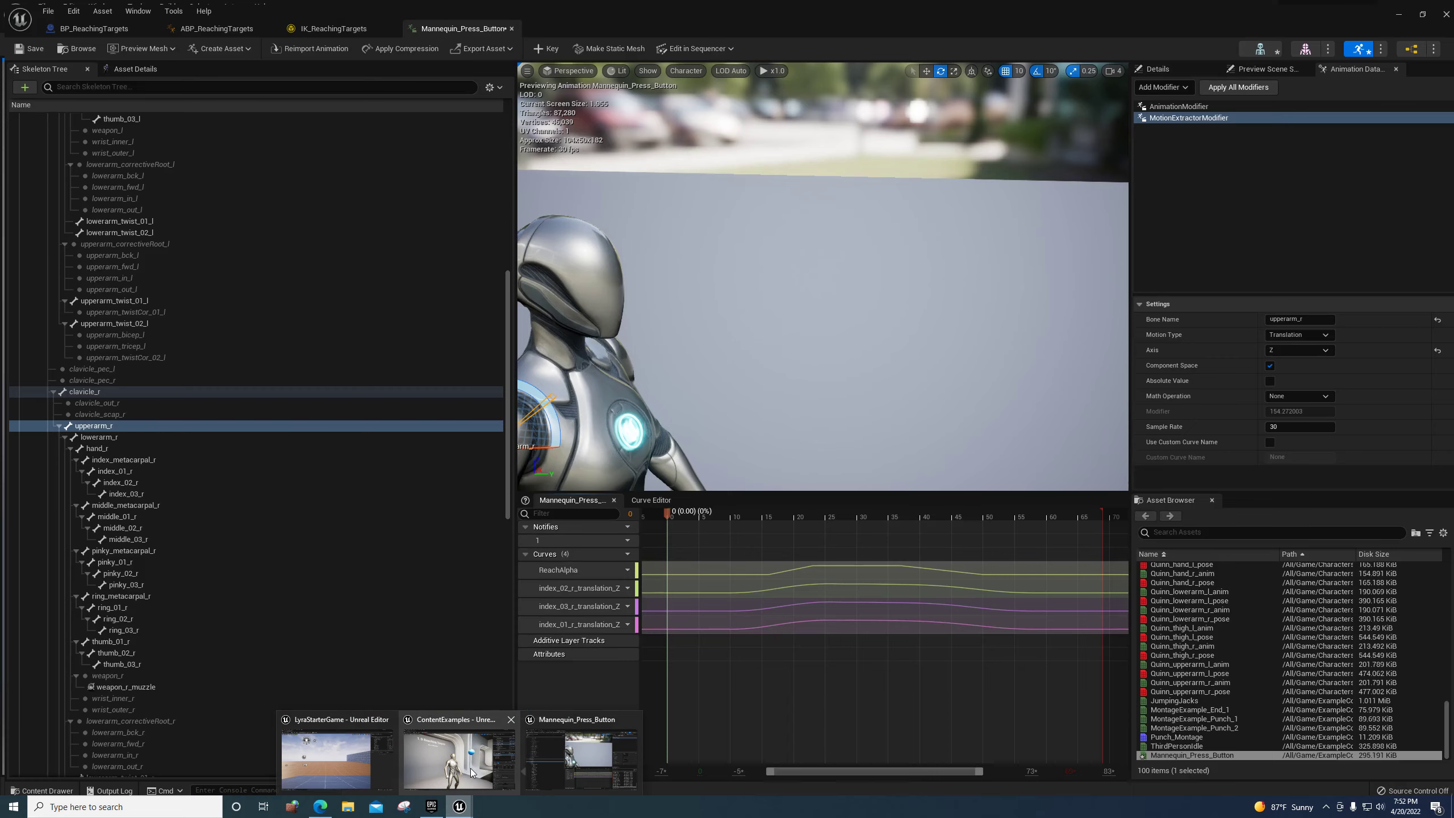
- Bring up the Mannequin_Press_Button animation editor to review its ReachAlpha and finger curves
left_click(94, 28)
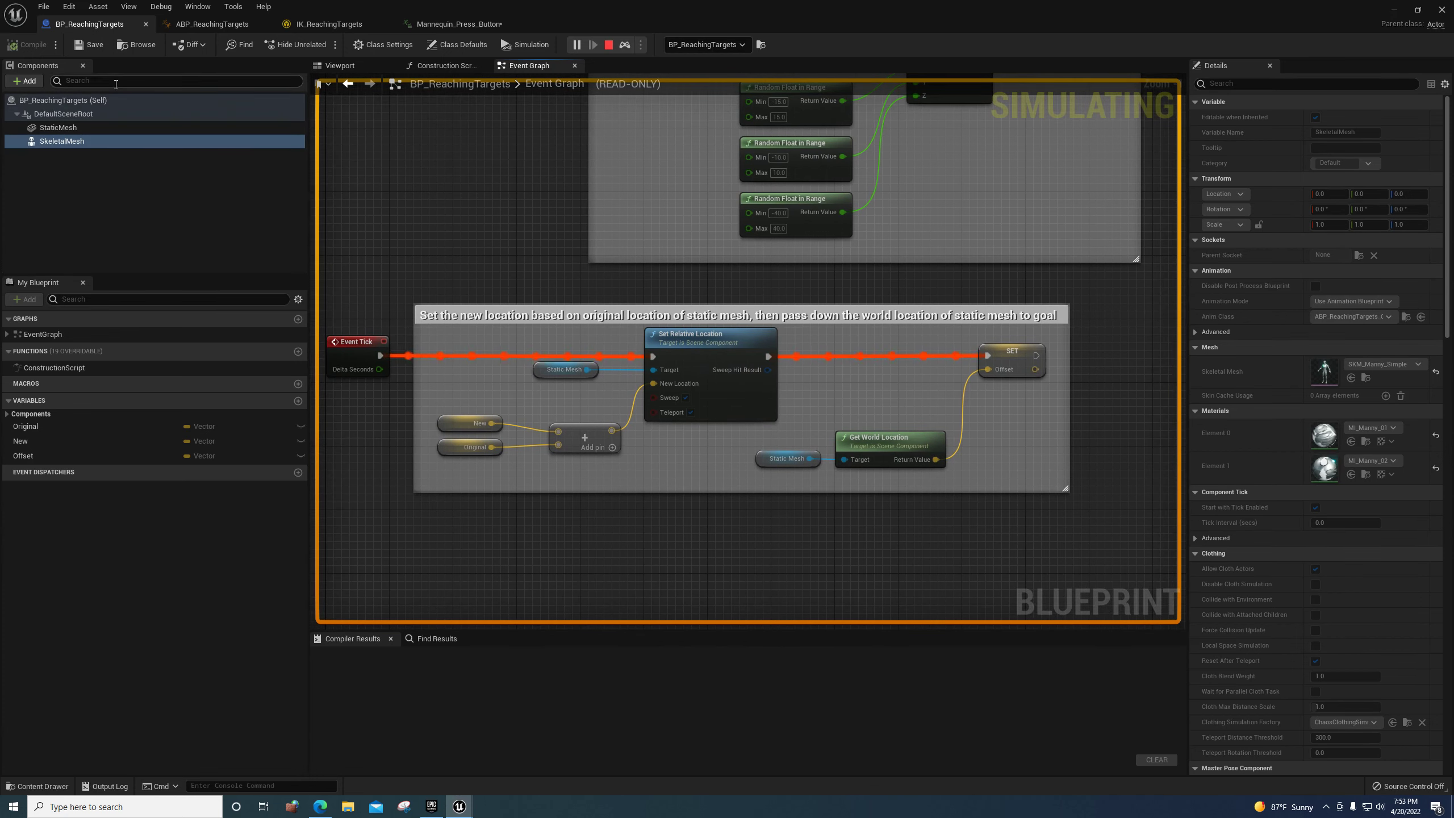
- Switch to the BP_ReachingTargets Event Graph while the simulation runs
left_click(339, 65)
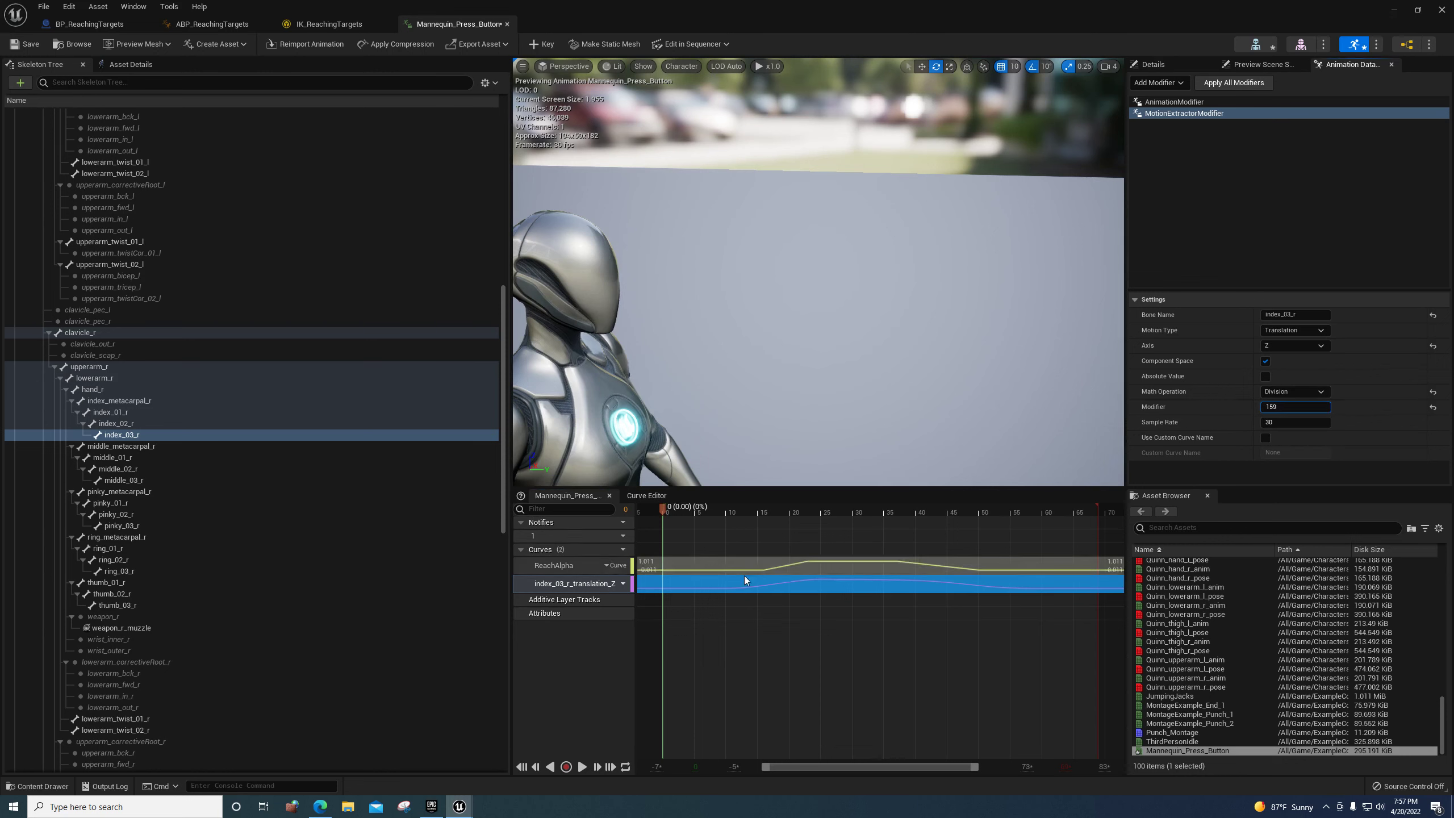
- Set the MotionExtractorModifier divisor to 159.278 for the index_03_r Z translation
type("159.278")
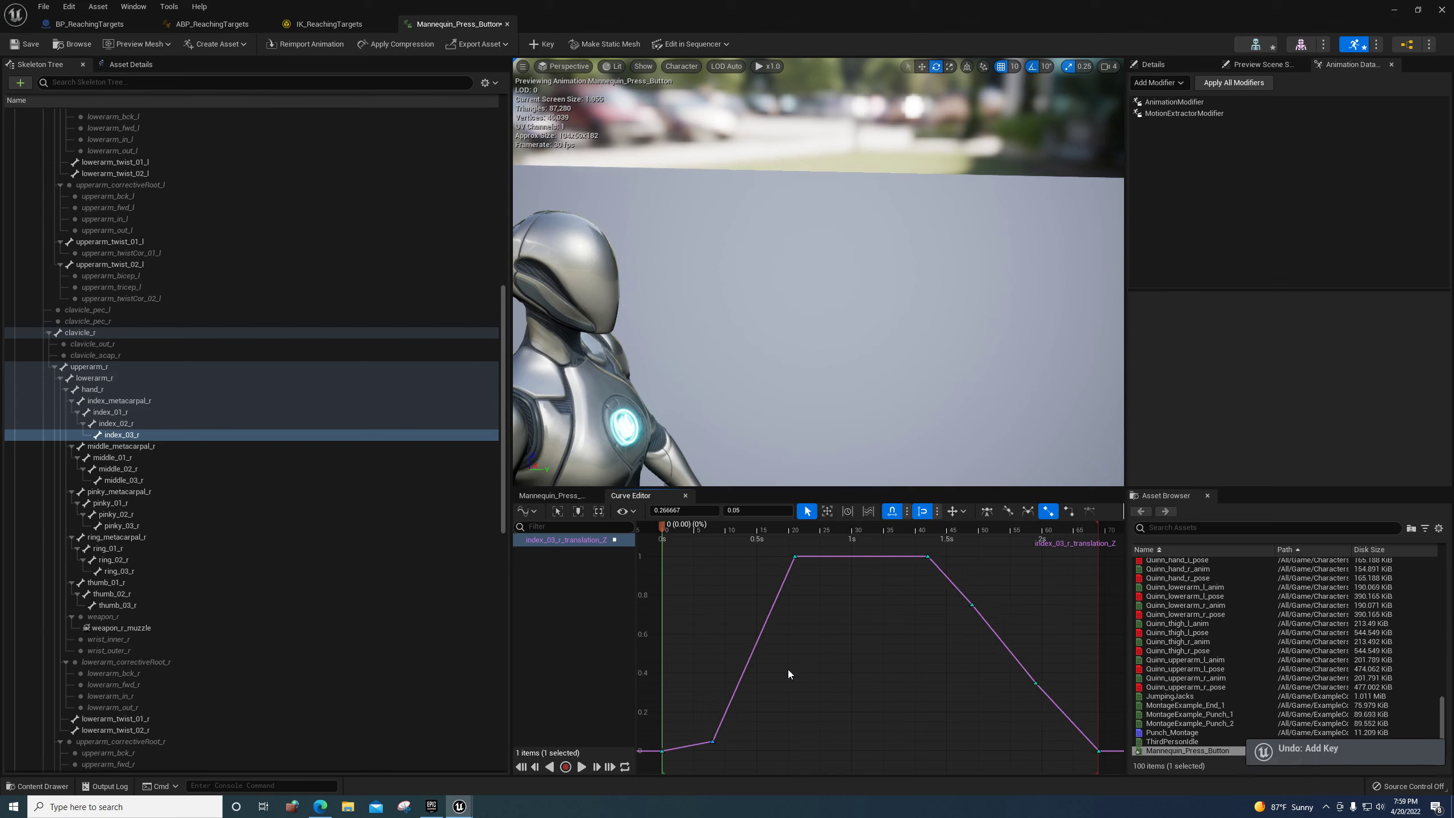
- Add a key so the index_03_r_translation_Z curve rises to 1, holds, then returns toward 0
left_click(1184, 113)
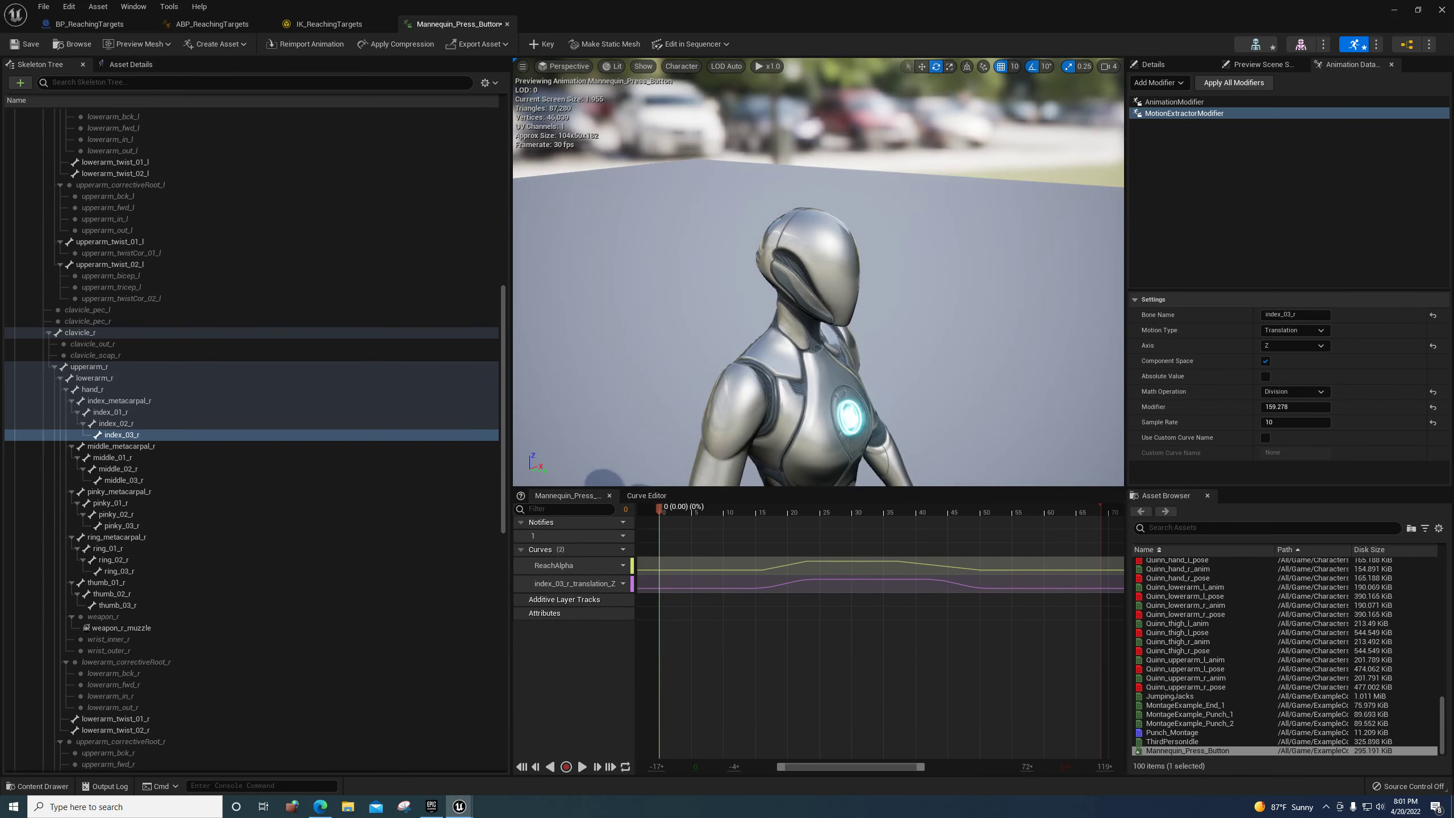
left_click(761, 509)
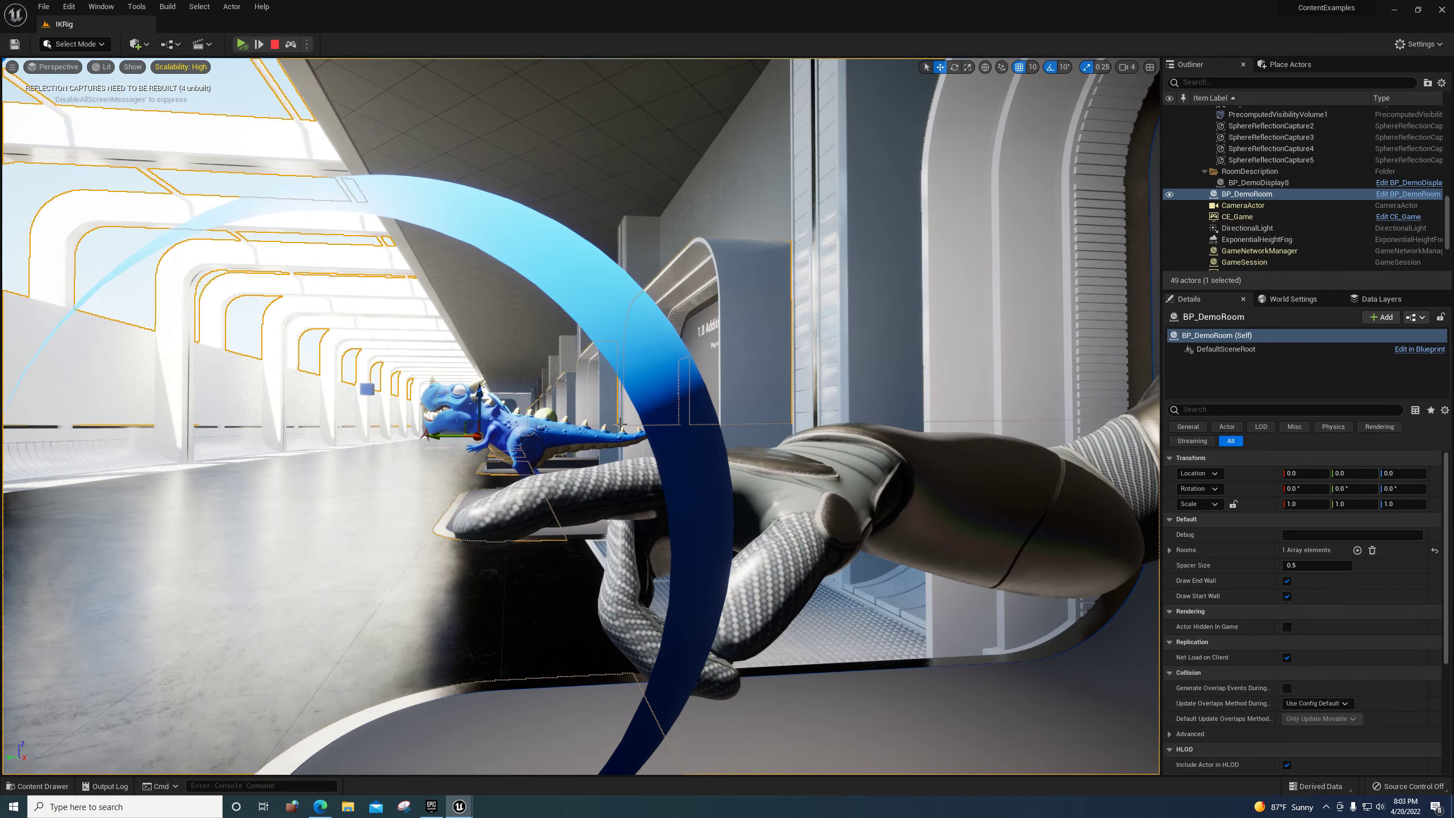
left_click(1261, 193)
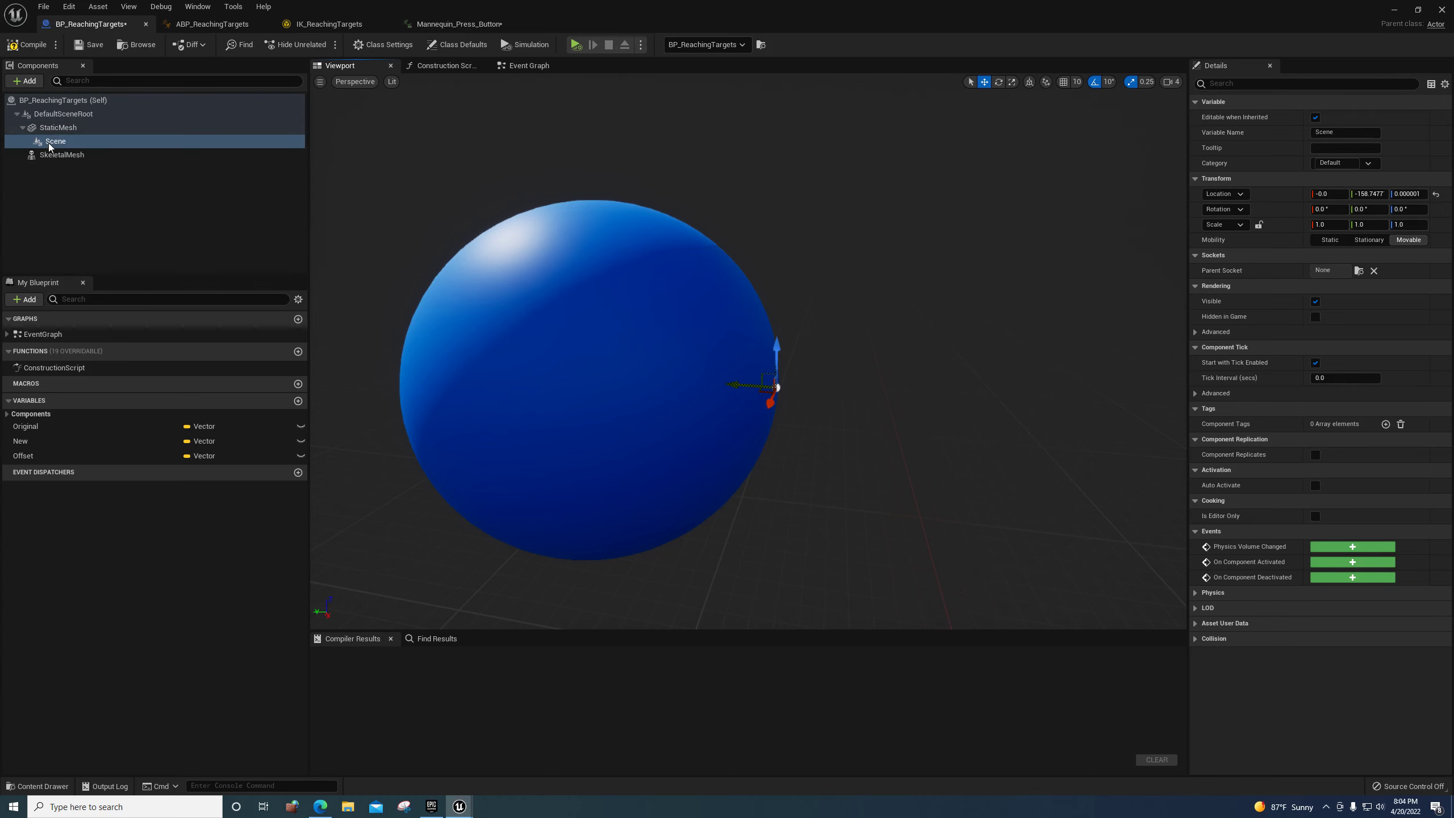
- View the BP_ReachingTargets viewport with its StaticMesh, Scene and SkeletalMesh components
left_click(528, 65)
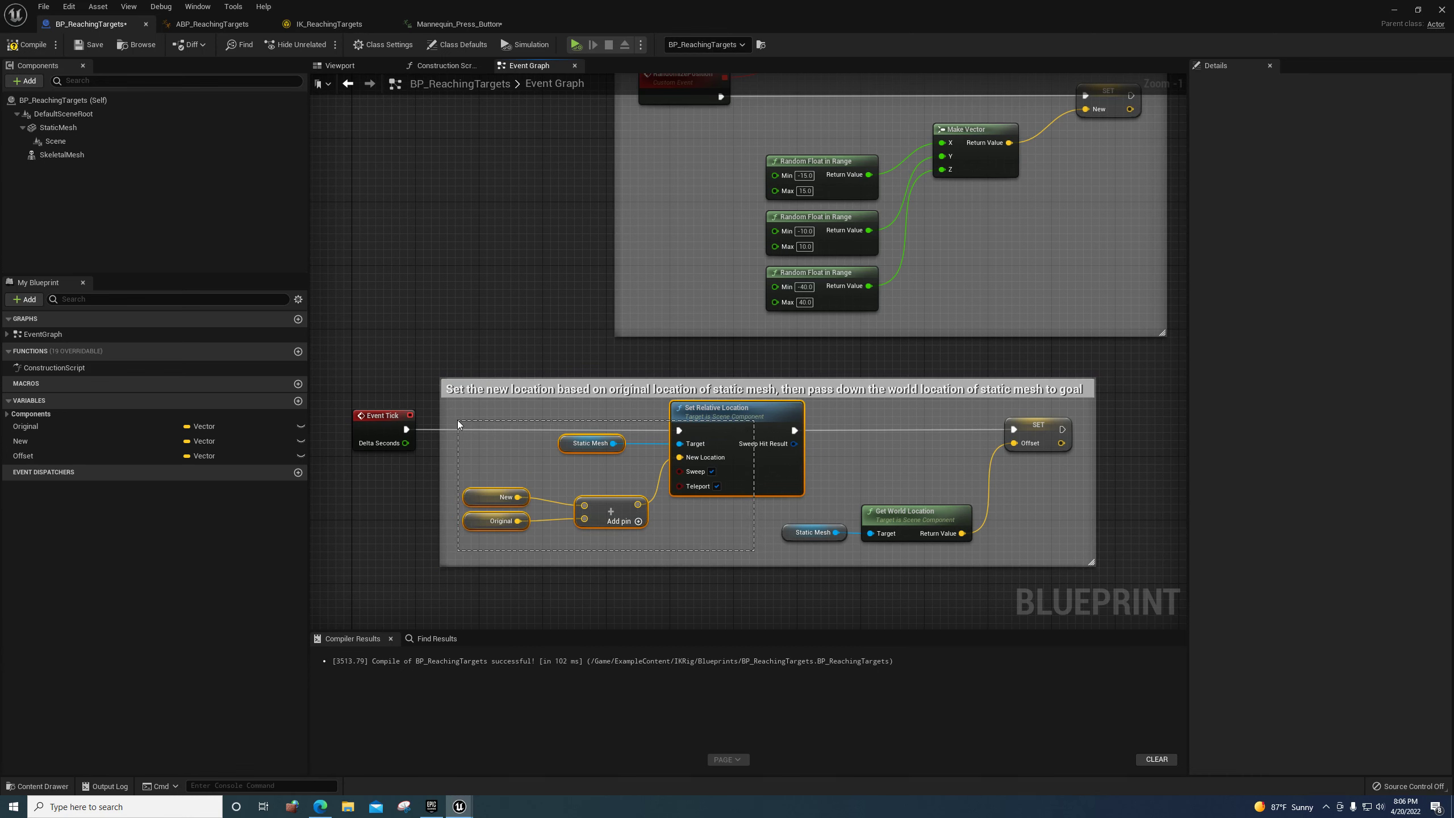
- Compile BP_ReachingTargets after reviewing its Event Tick location nodes
left_click(214, 24)
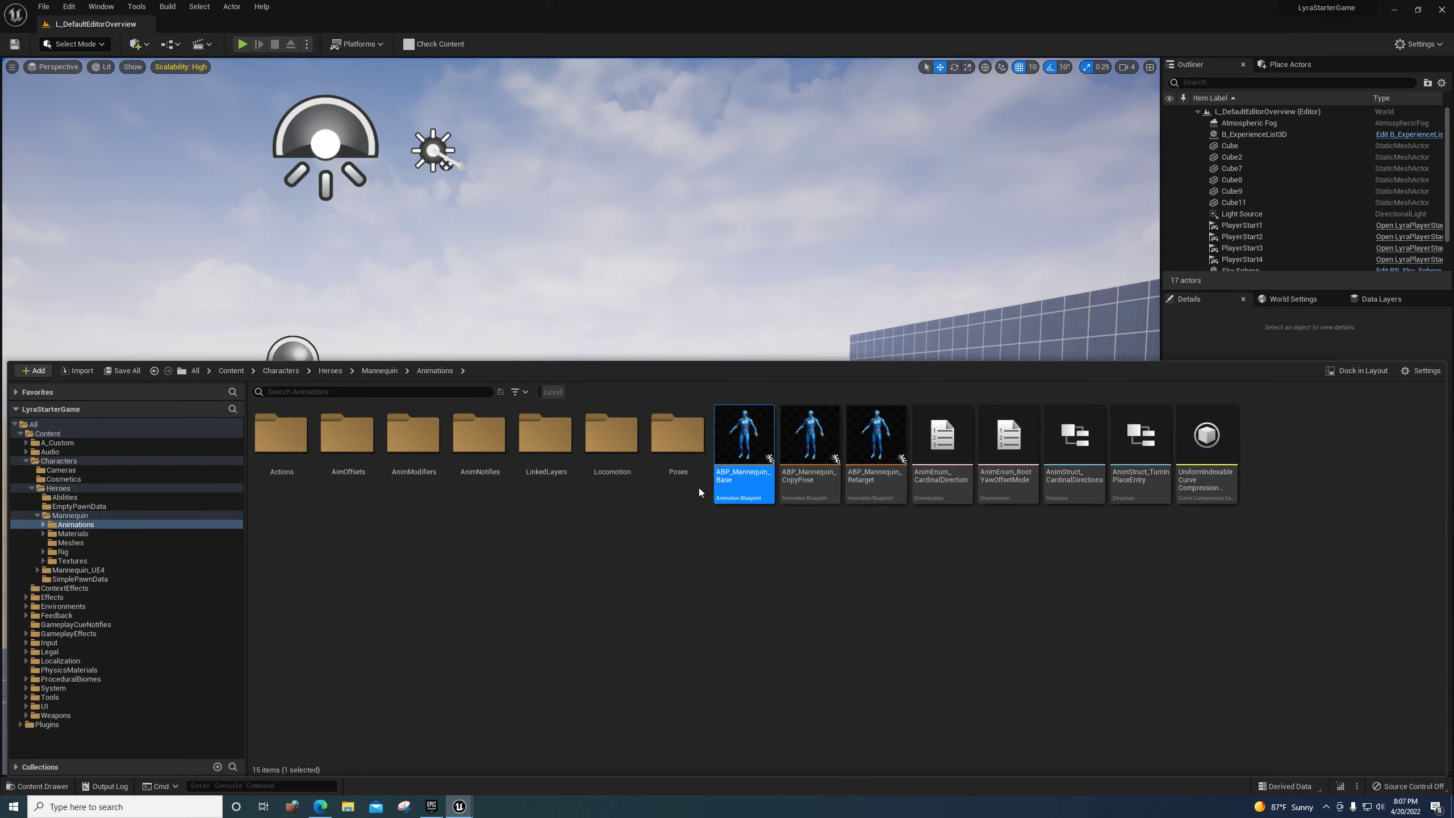
- Open ABP_Mannequin_Base to its AnimGraph with the Control Rig node feeding Output Pose
double_click(743, 451)
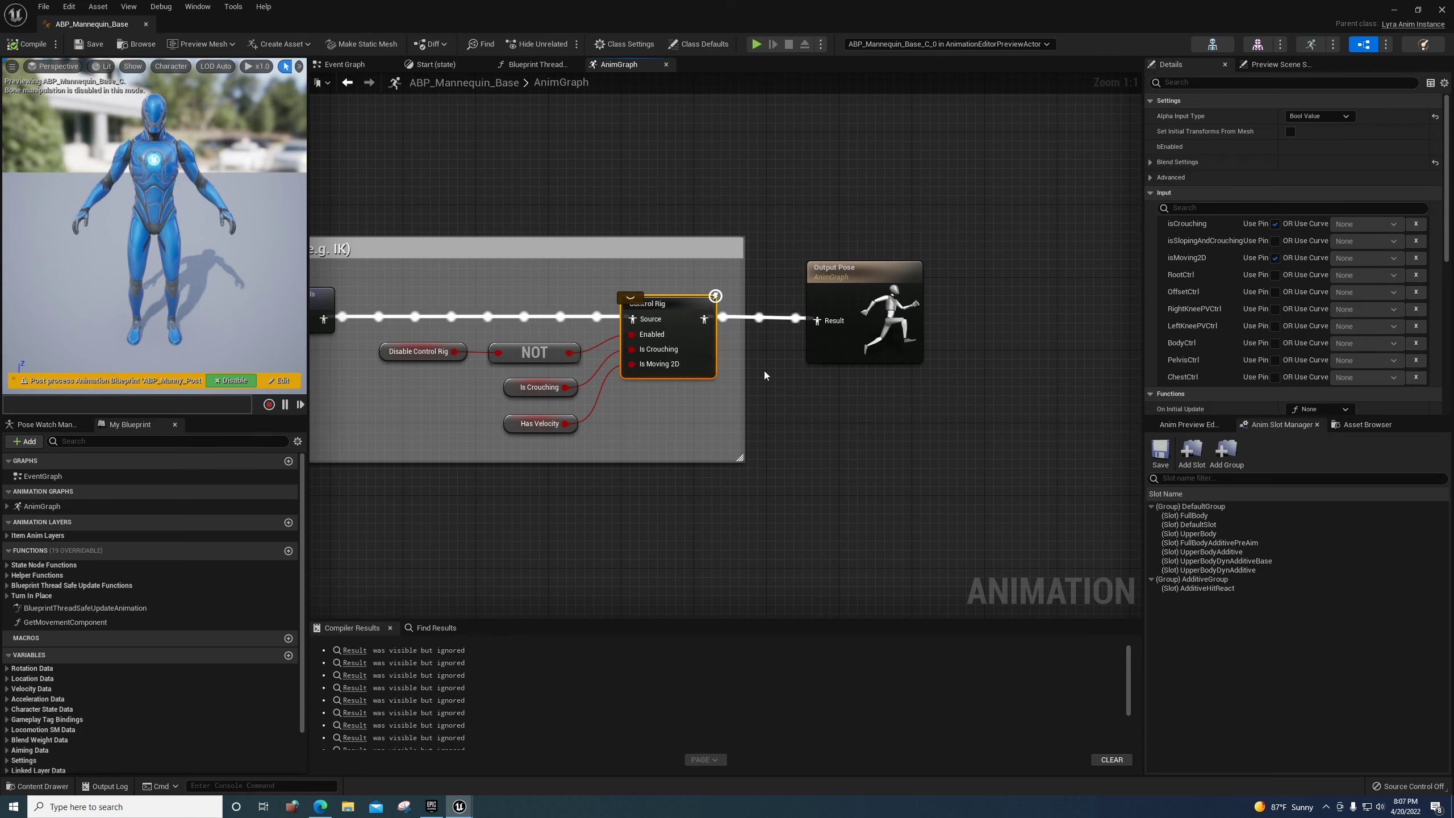